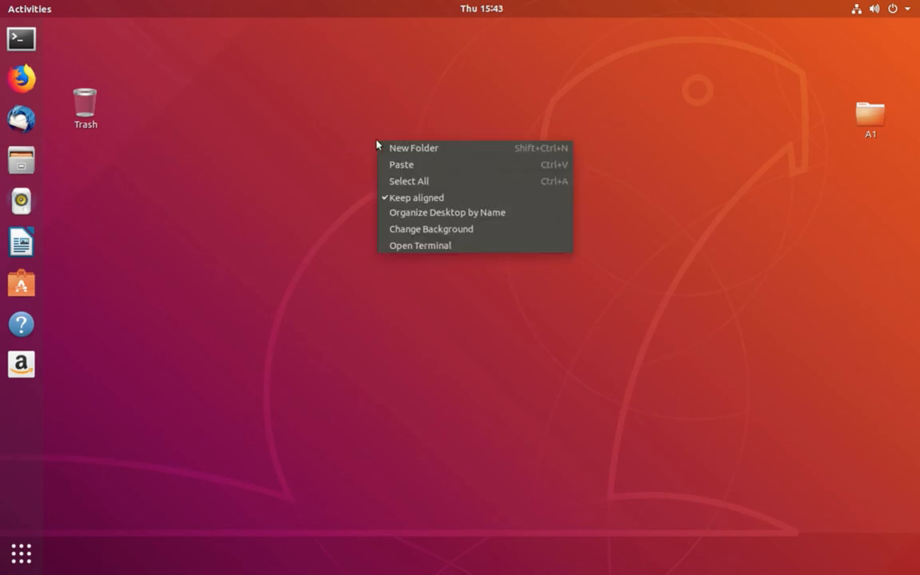
mouse_move(459, 164)
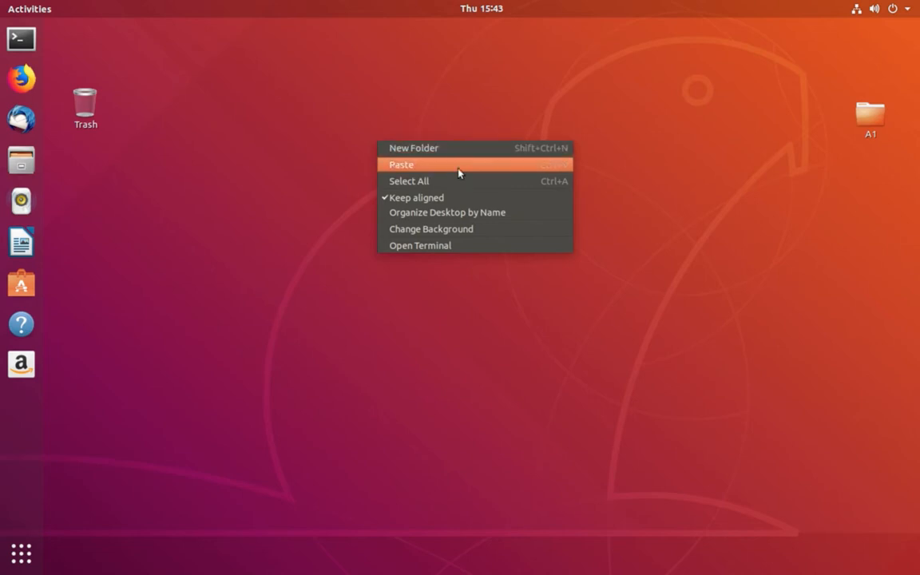
mouse_move(466, 163)
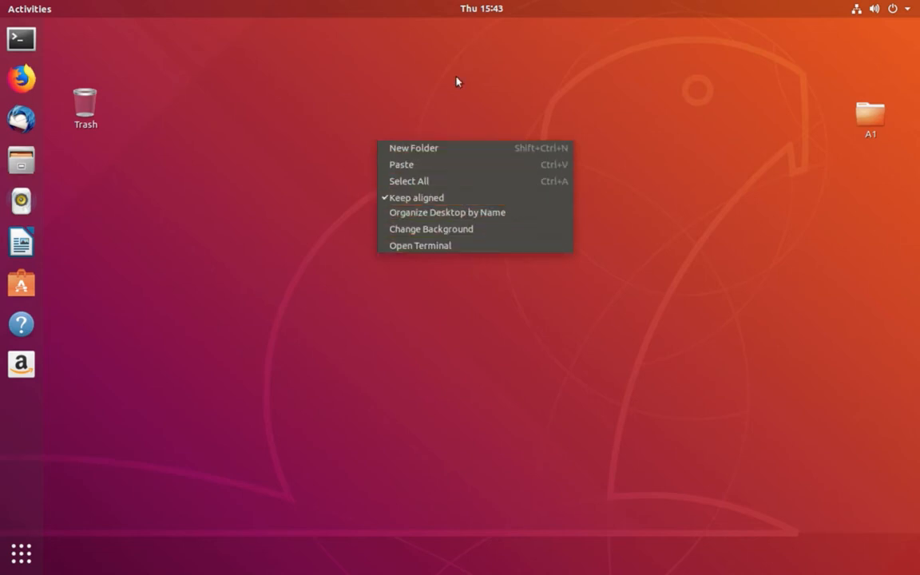
- Dismiss the desktop menu and launch Text Editor from an Activities search for 'text'
click(289, 77)
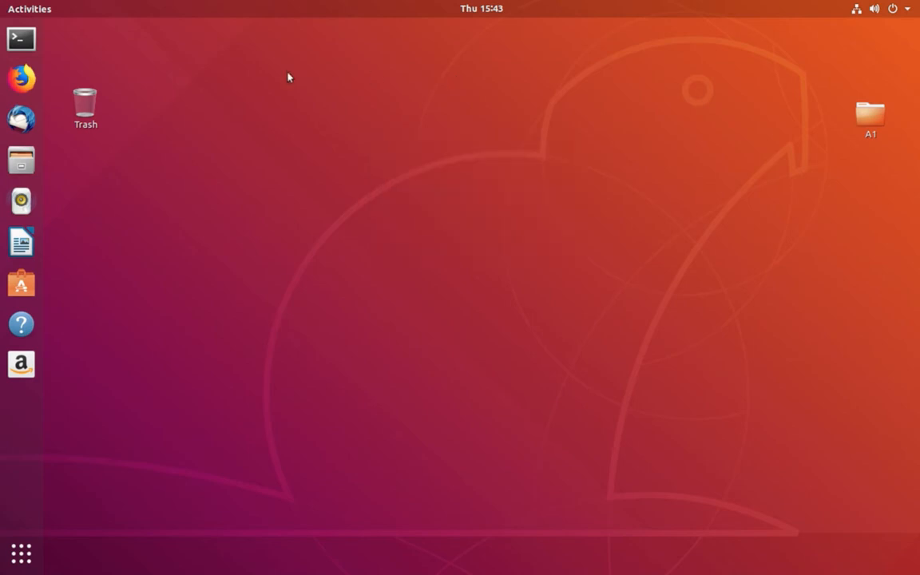
click(30, 9)
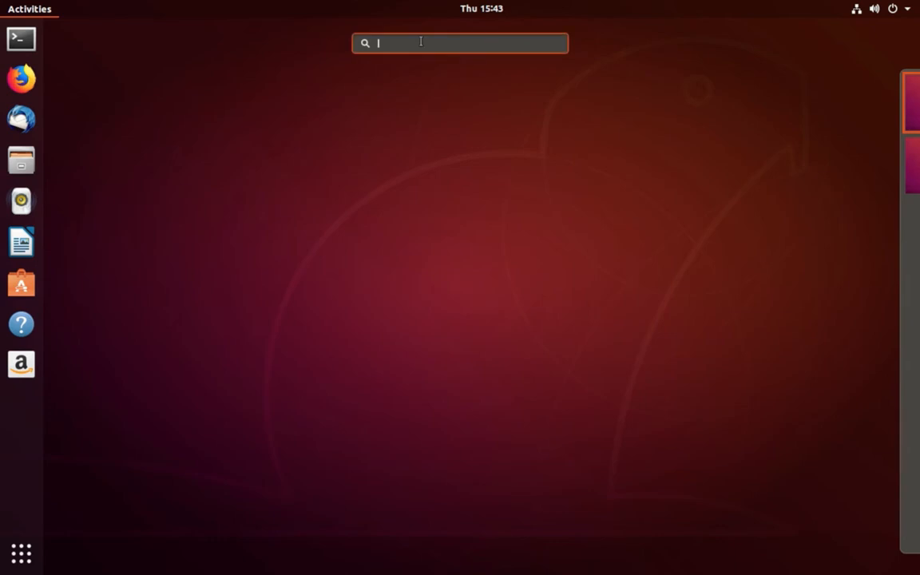
text(tel)
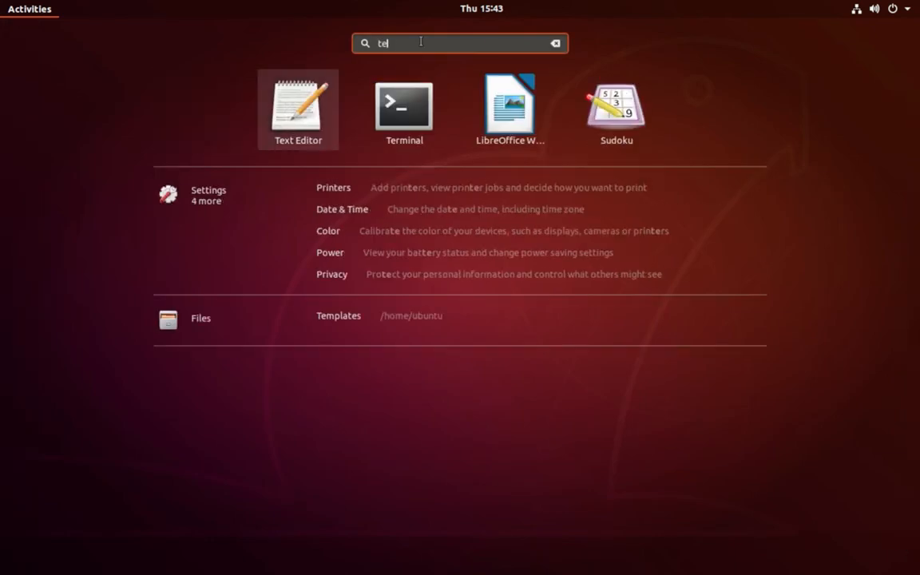
text(ext)
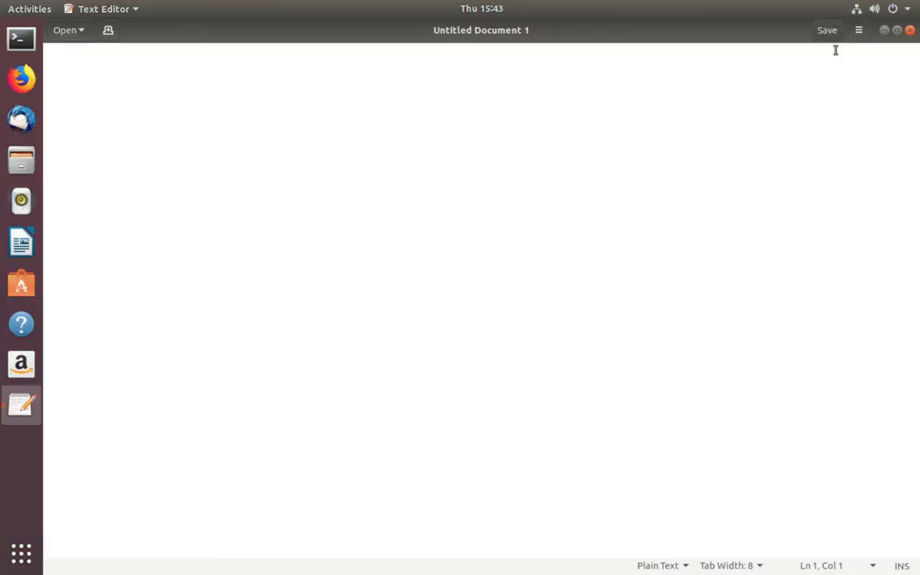
- Save the blank document as 'New' inside the Templates folder
click(827, 29)
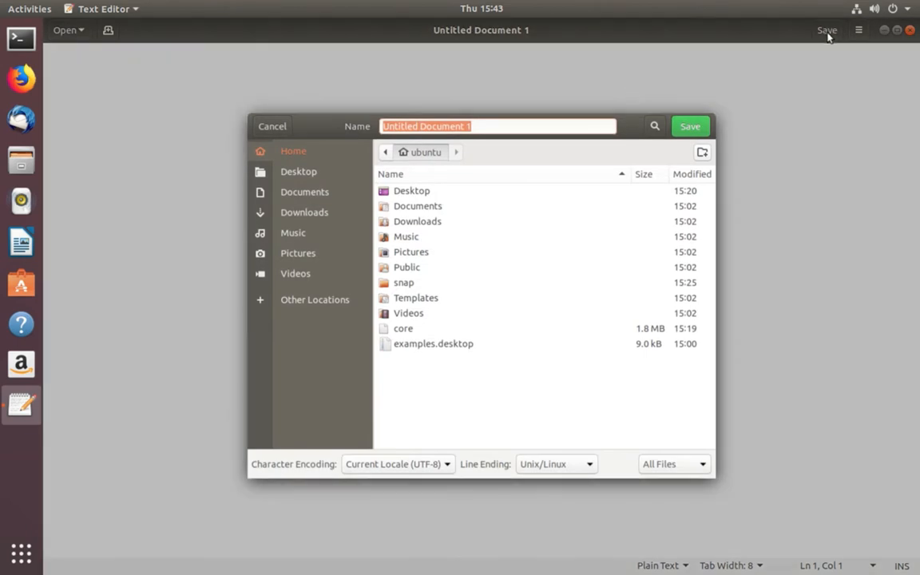
click(481, 127)
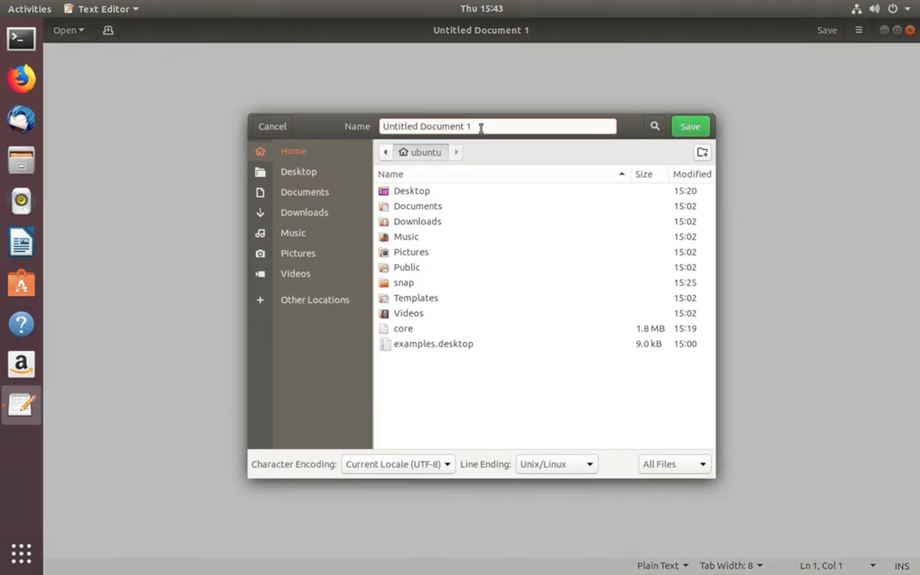
text(N)
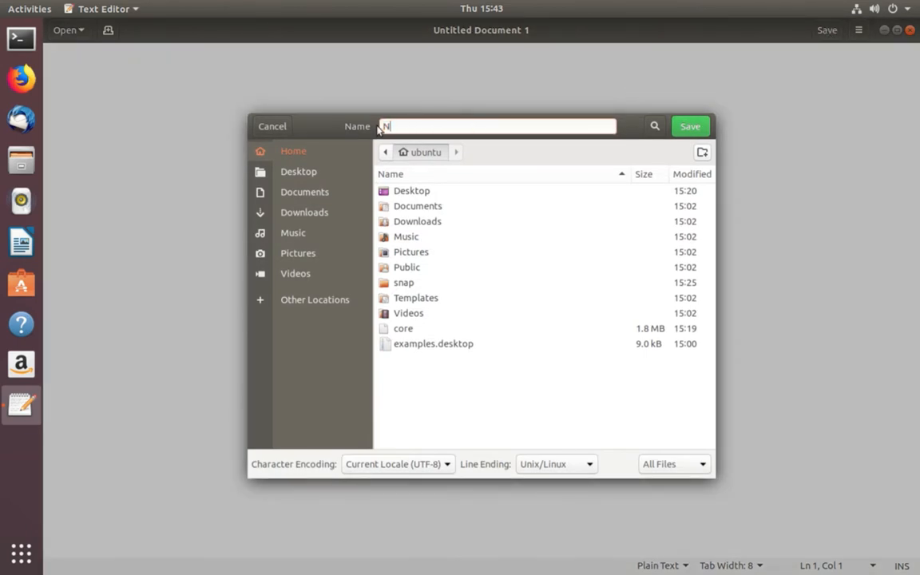
text(ew)
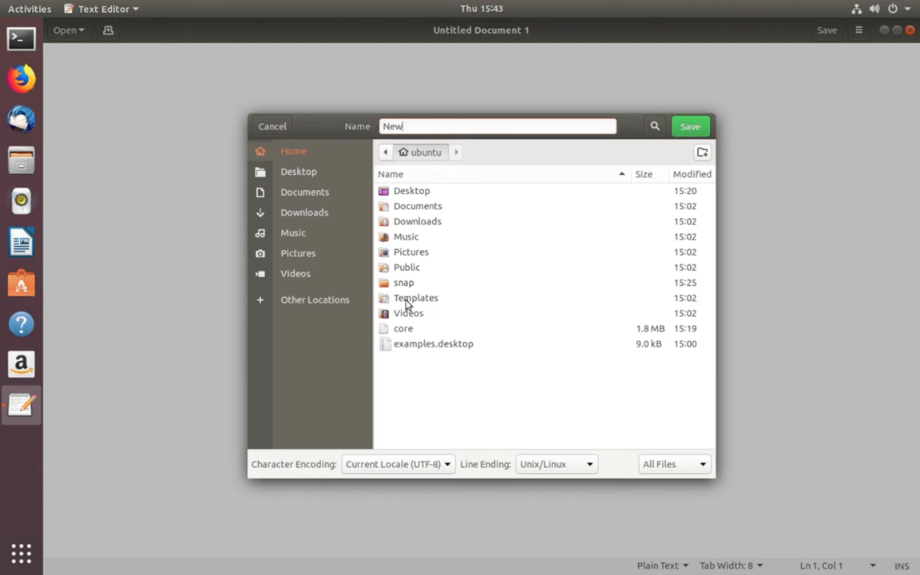
click(415, 297)
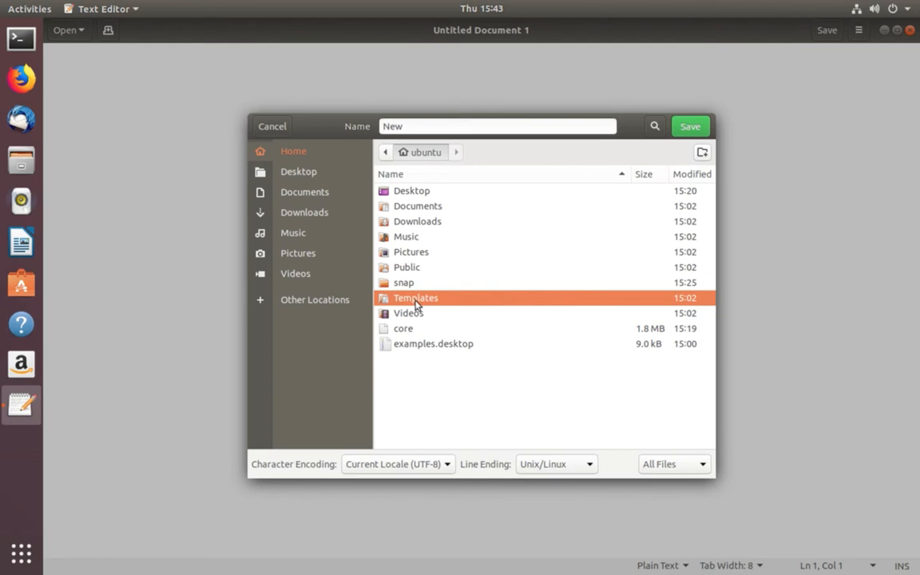
double_click(416, 297)
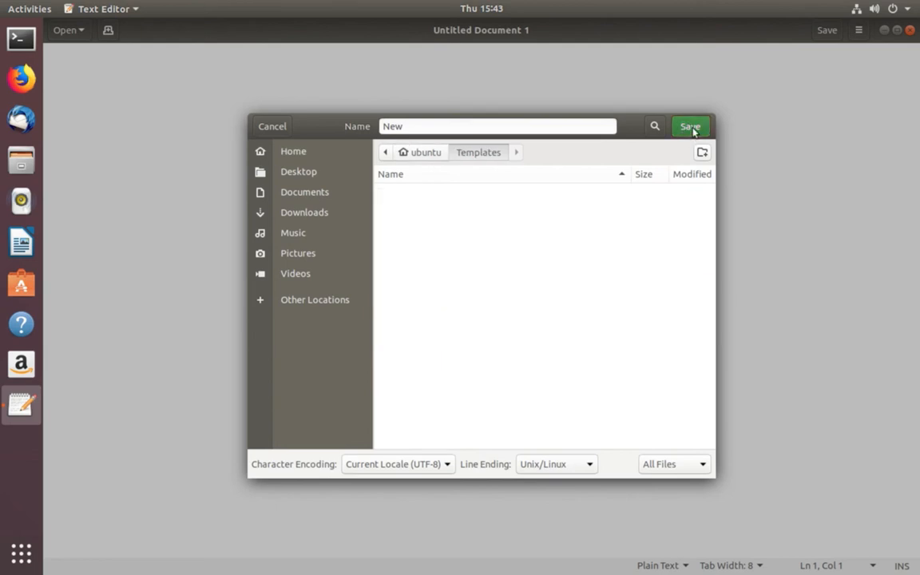
click(689, 126)
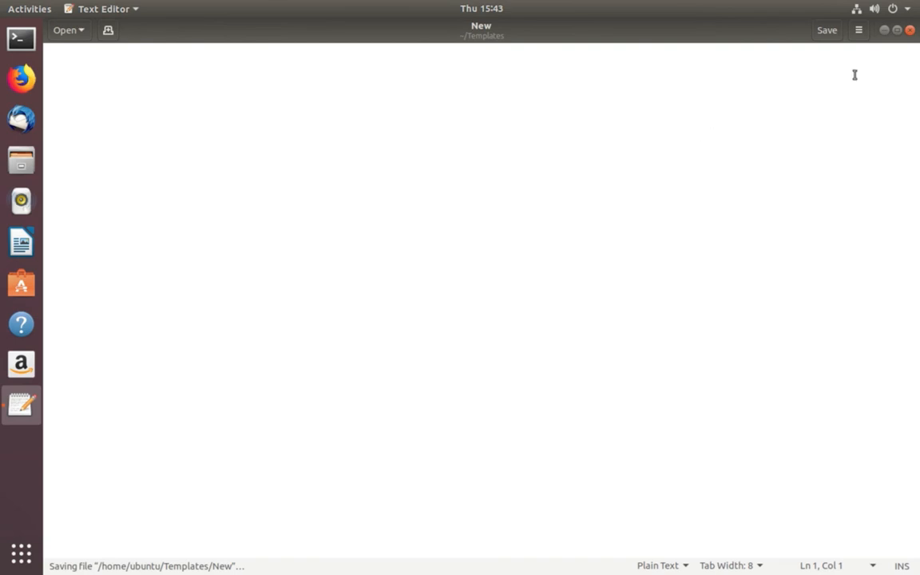
- Close gedit, then create a 'New' file on the desktop via right-click New Document > New
click(910, 30)
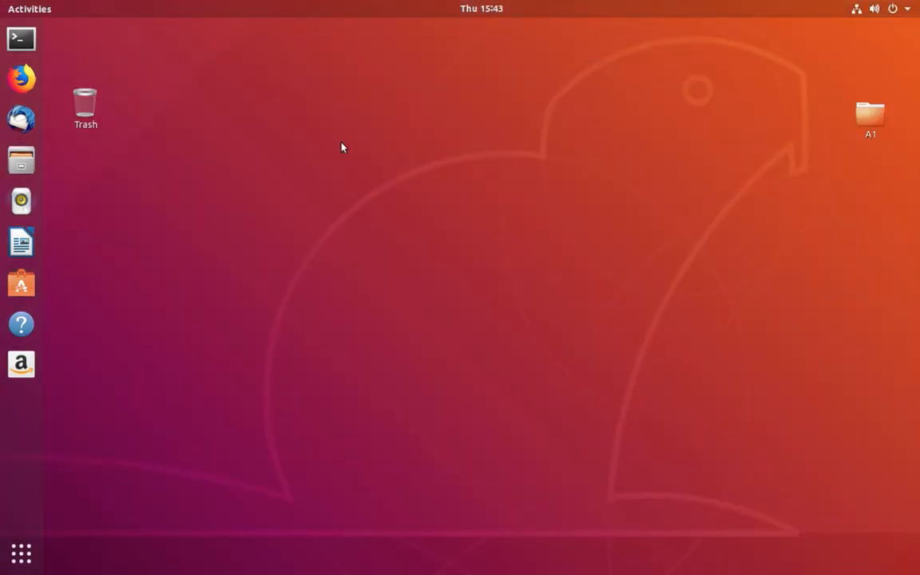
right_click(342, 148)
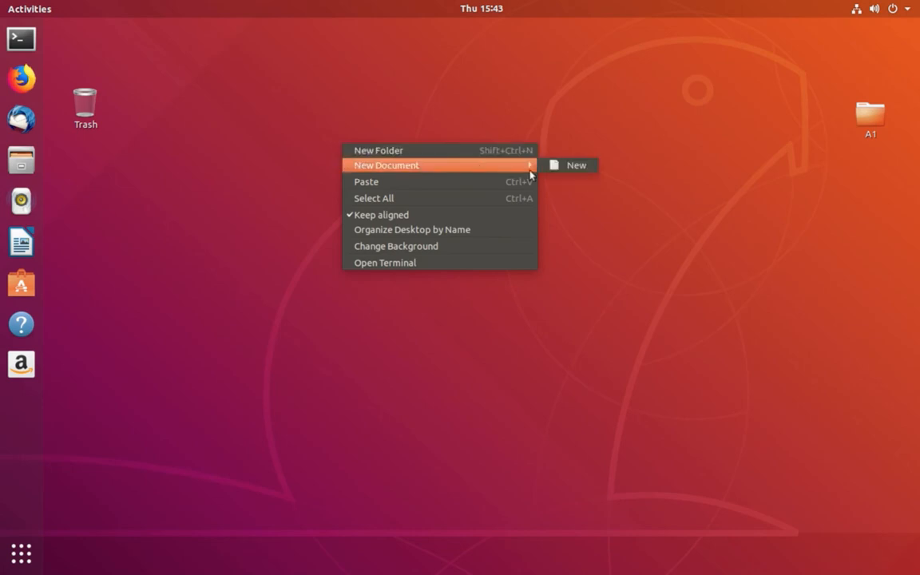
mouse_move(577, 168)
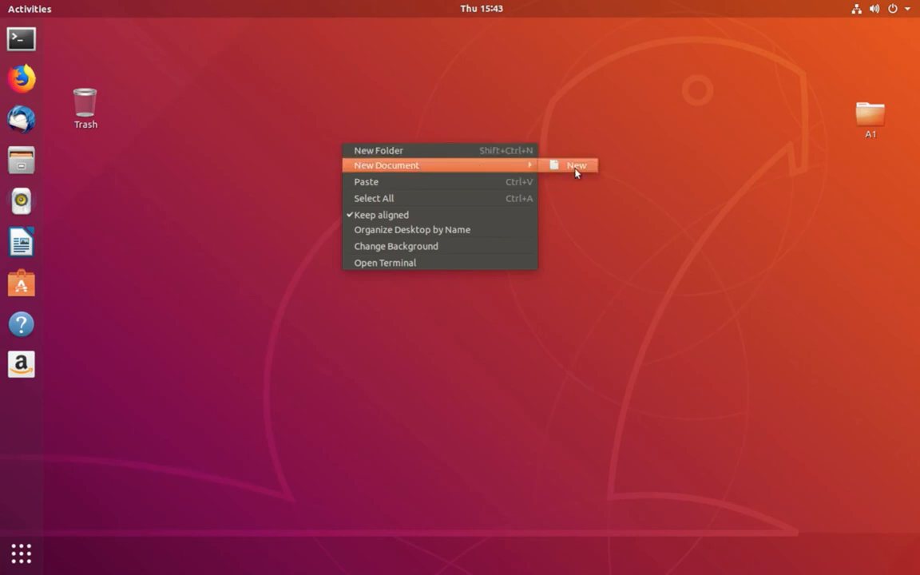
click(576, 165)
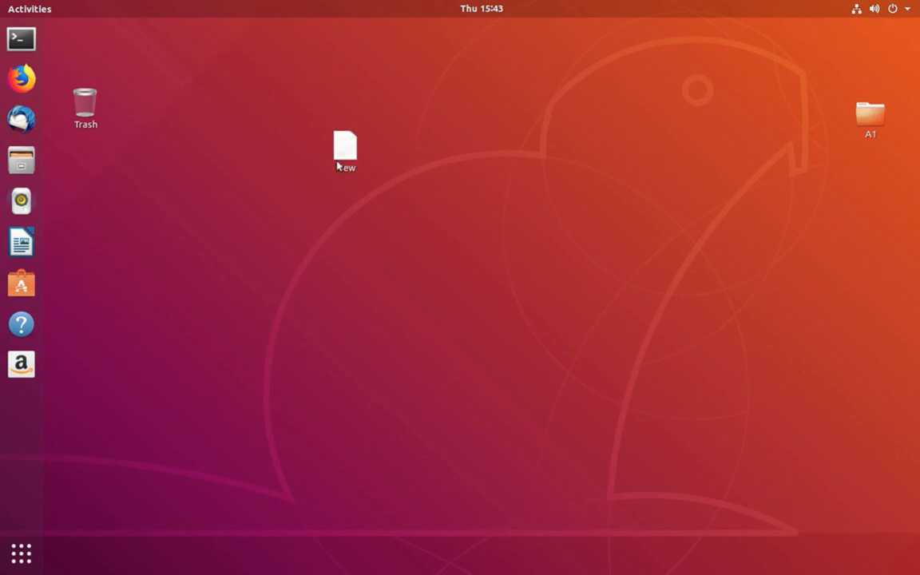
double_click(345, 146)
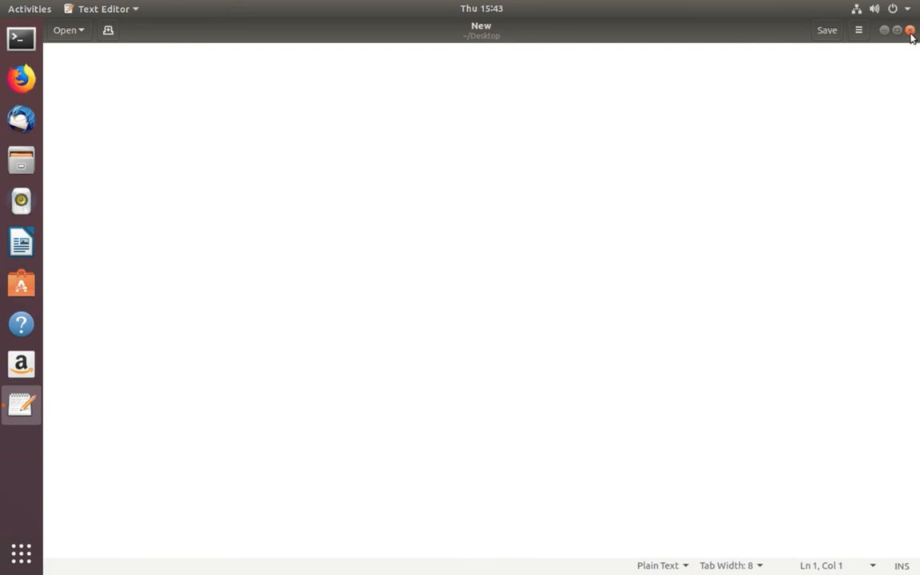
click(910, 30)
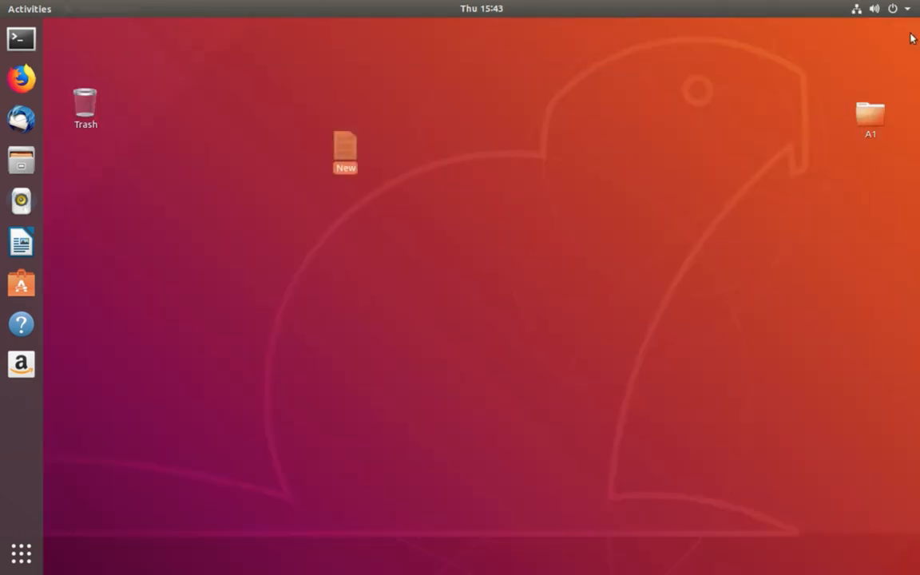